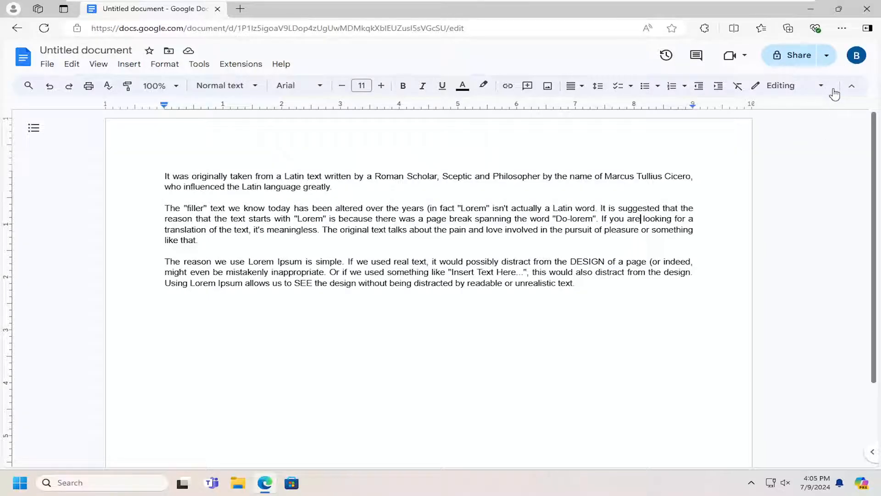
{"action": "mouse_move", "coordinate": [821, 89]}
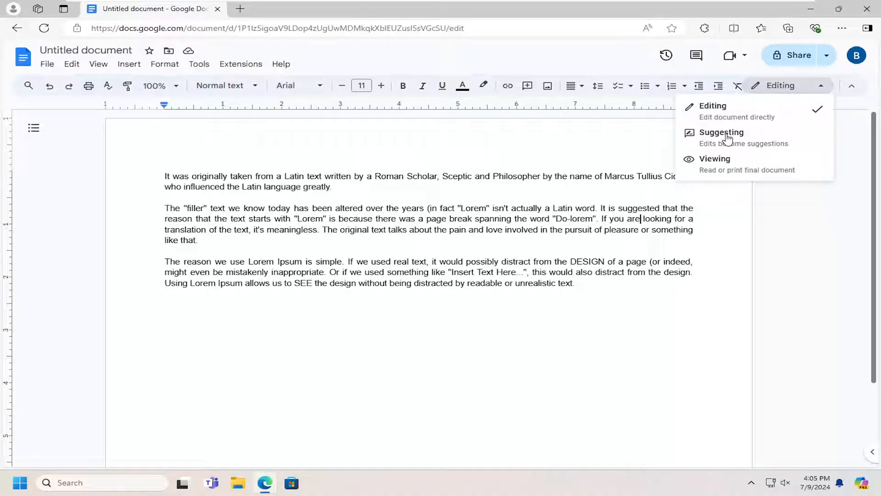
- Set the document mode to Suggesting so edits become tracked suggestions
{"action": "left_click", "coordinate": [721, 132]}
{"action": "type", "text": "rr"}
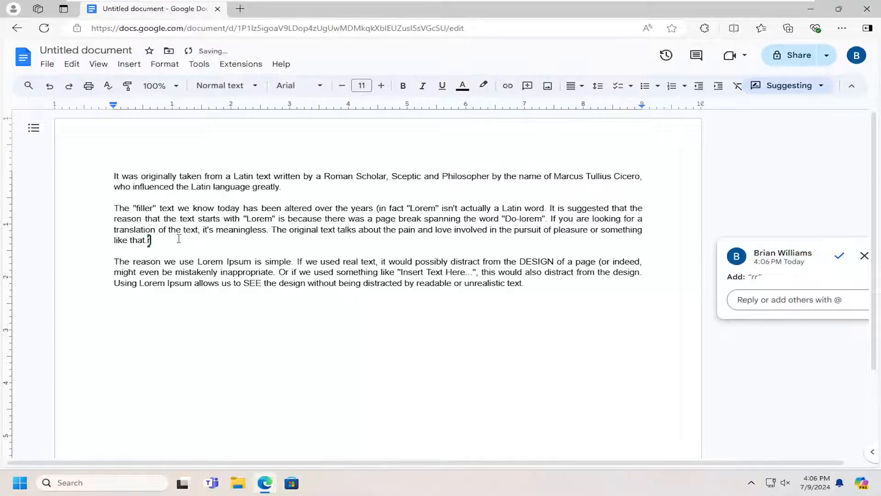
- Add "show up in blue text" after "like that." in the second paragraph as a suggestion
{"action": "type", "text": "show up i"}
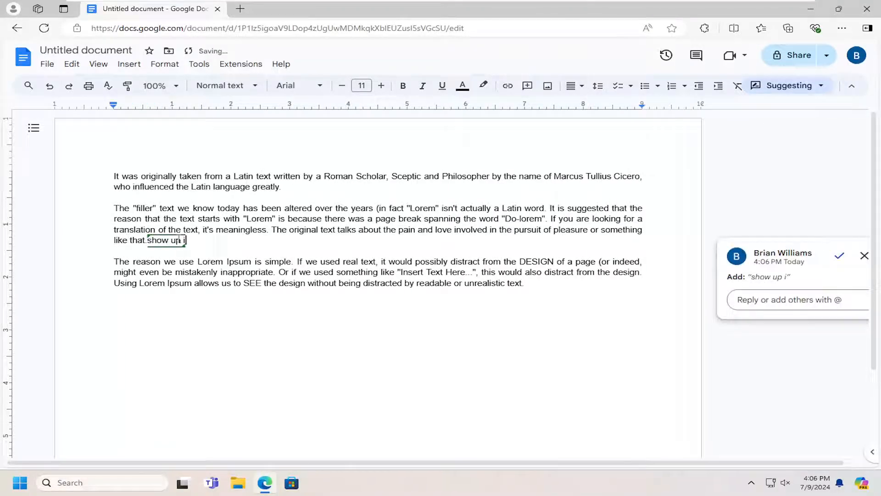
{"action": "type", "text": "n blue text"}
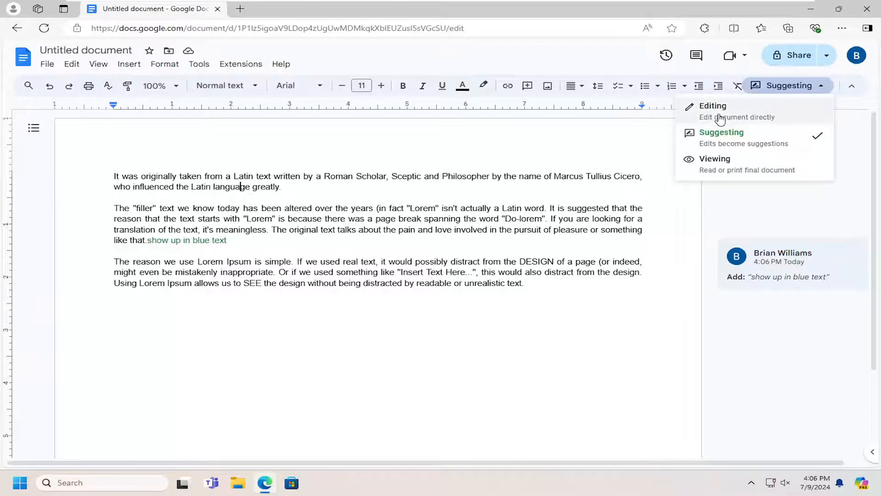
- Set the document mode back to Editing, leaving the suggestion pending
{"action": "left_click", "coordinate": [713, 105]}
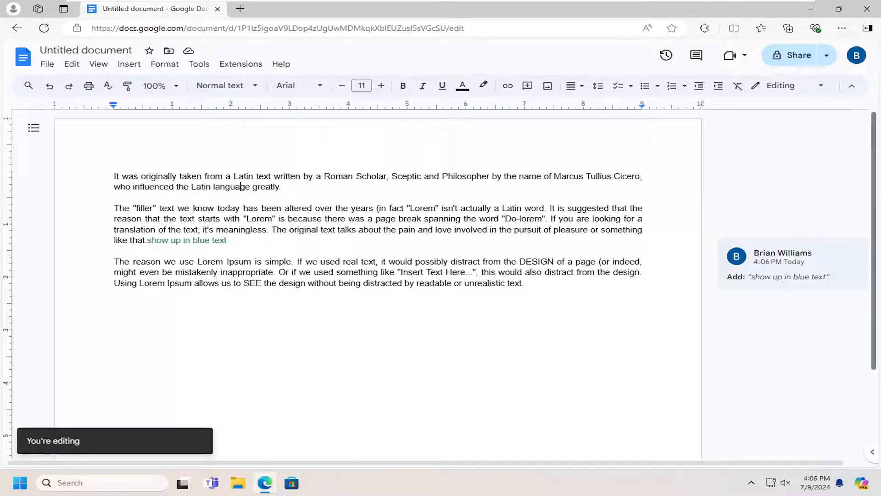